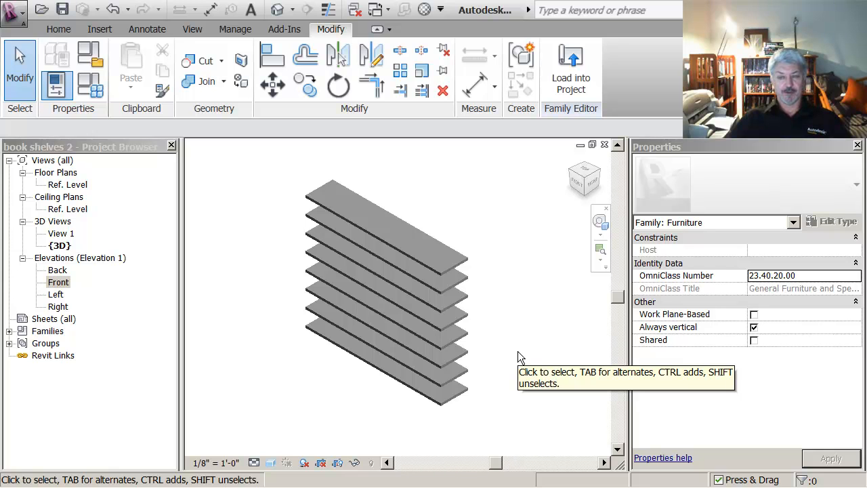
Step: Select the Array Group 1 shelf model group in the 3D view
left_click(471, 258)
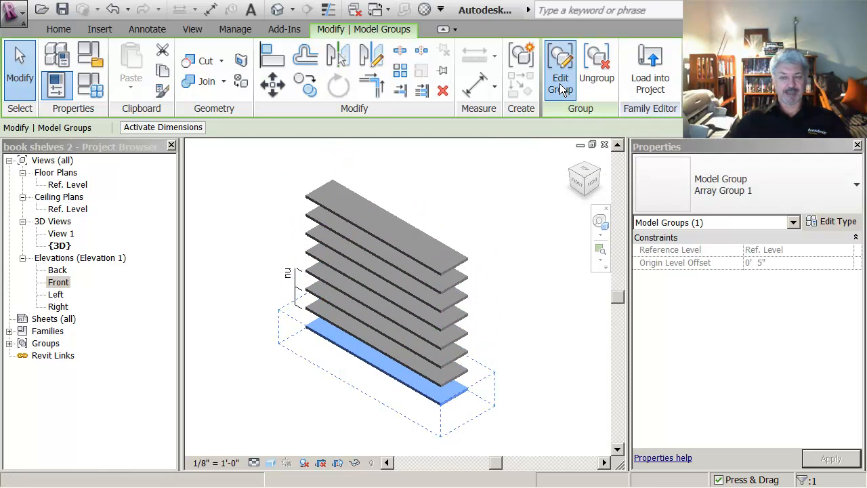
Step: Edit the shelf group and uncheck Plan/RCP visibility for the bottom shelf extrusion, then finish the group
left_click(560, 70)
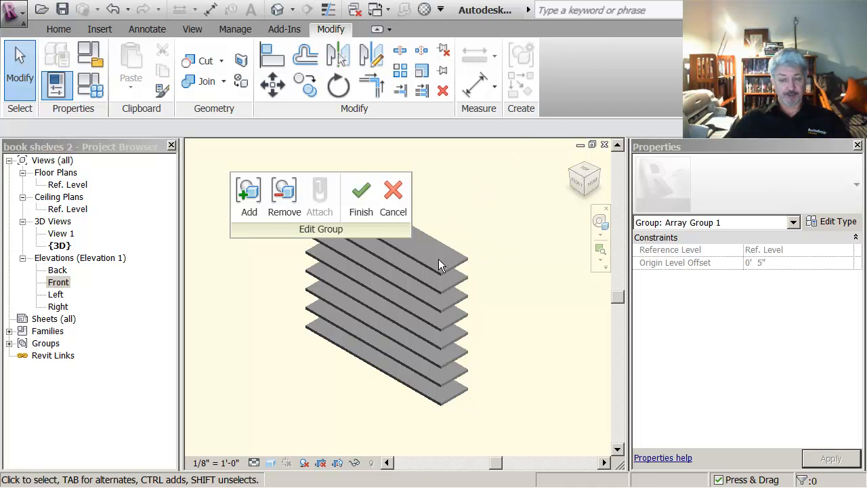
mouse_move(352, 356)
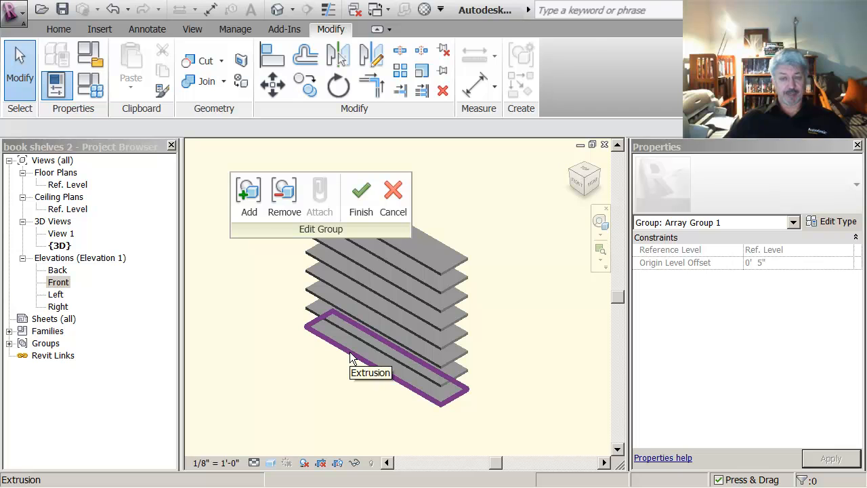
left_click(386, 359)
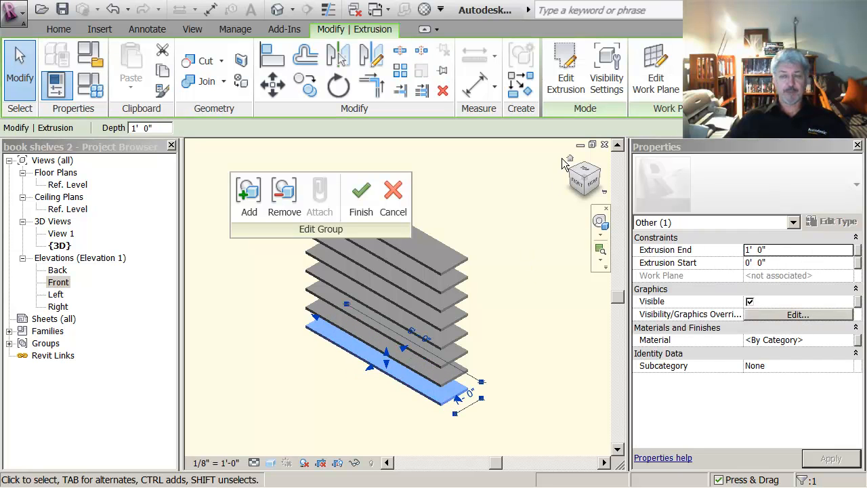
mouse_move(606, 68)
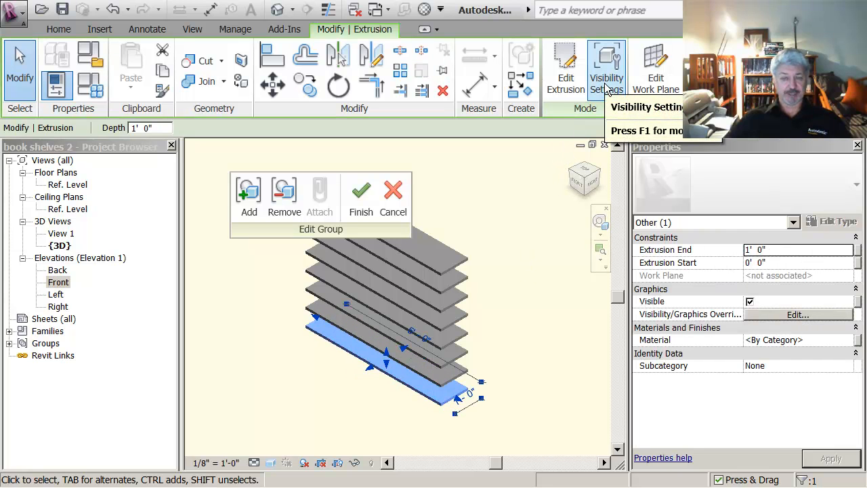
left_click(606, 67)
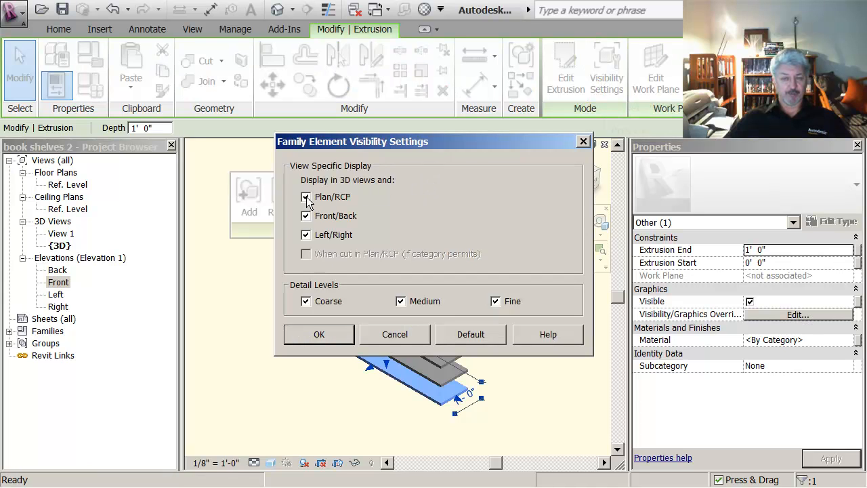
left_click(306, 196)
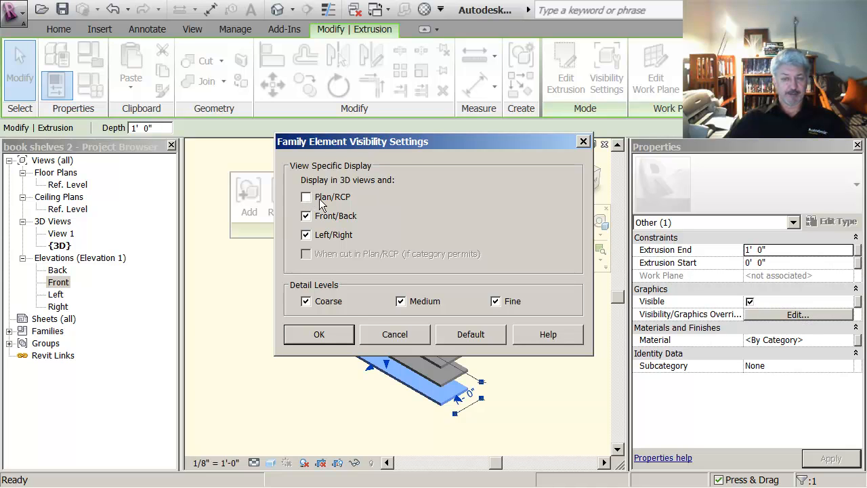
mouse_move(383, 203)
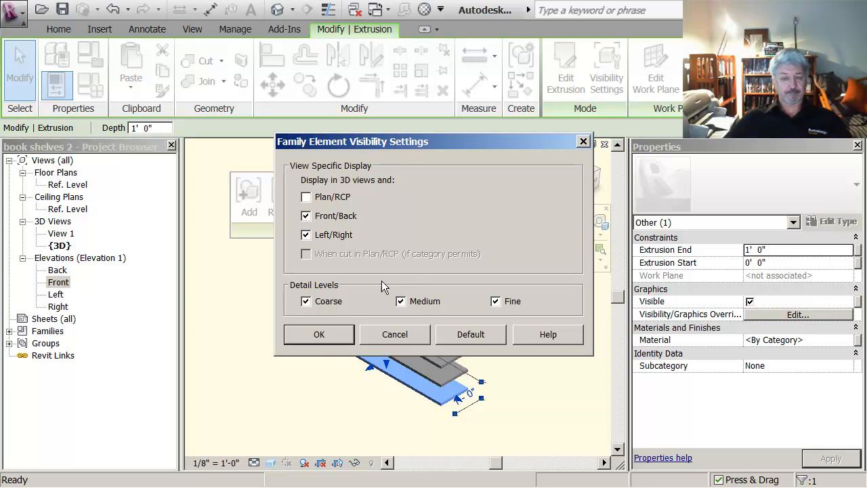
left_click(319, 334)
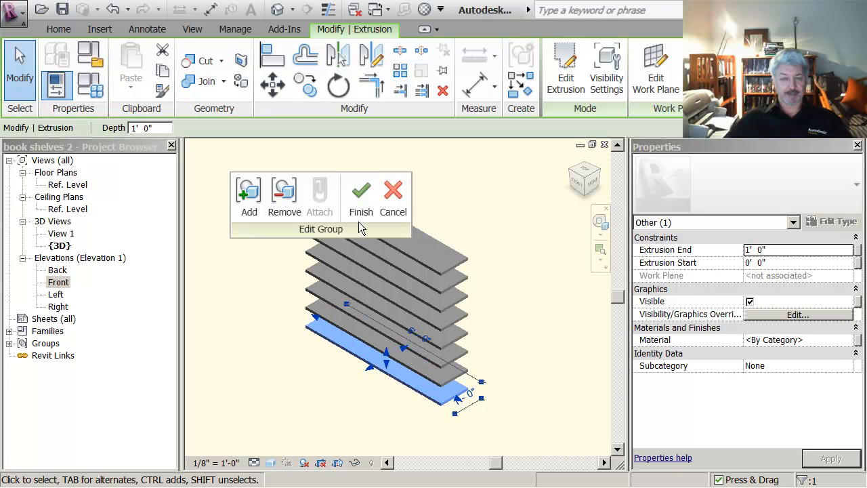
left_click(360, 197)
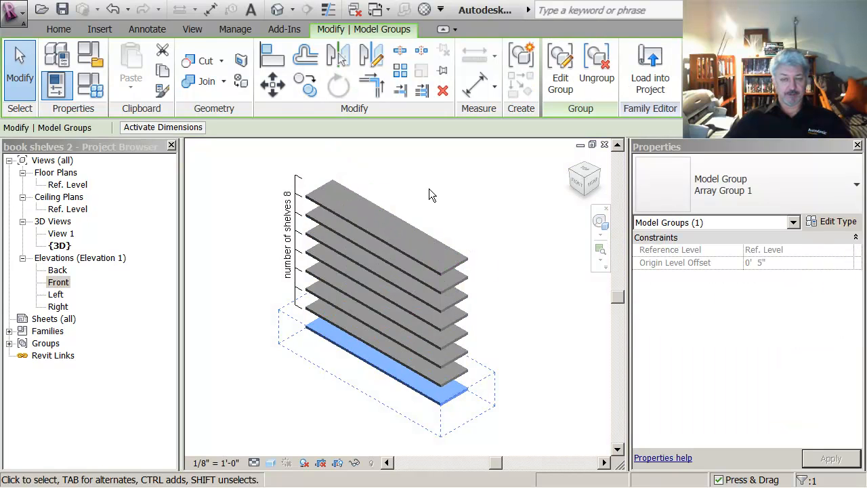
left_click(332, 325)
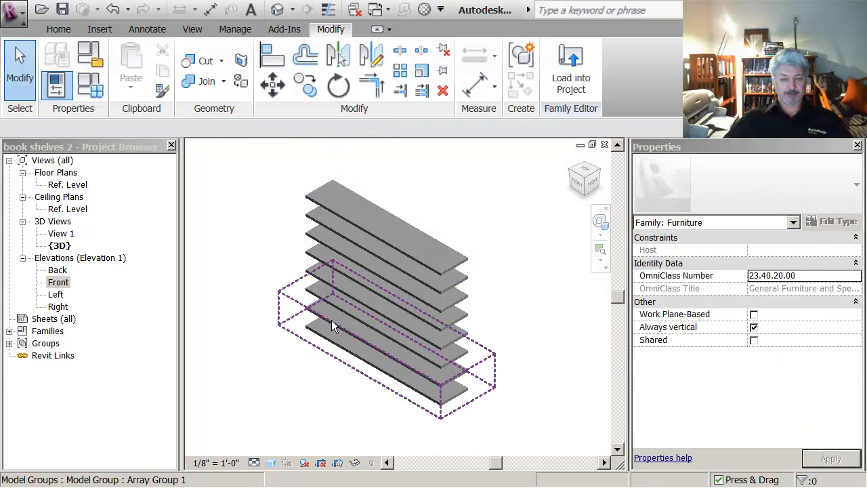
left_click(332, 326)
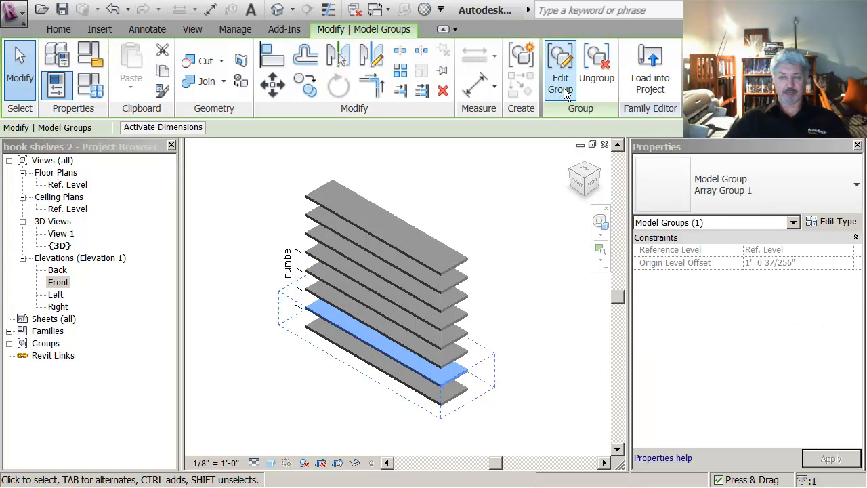
left_click(560, 68)
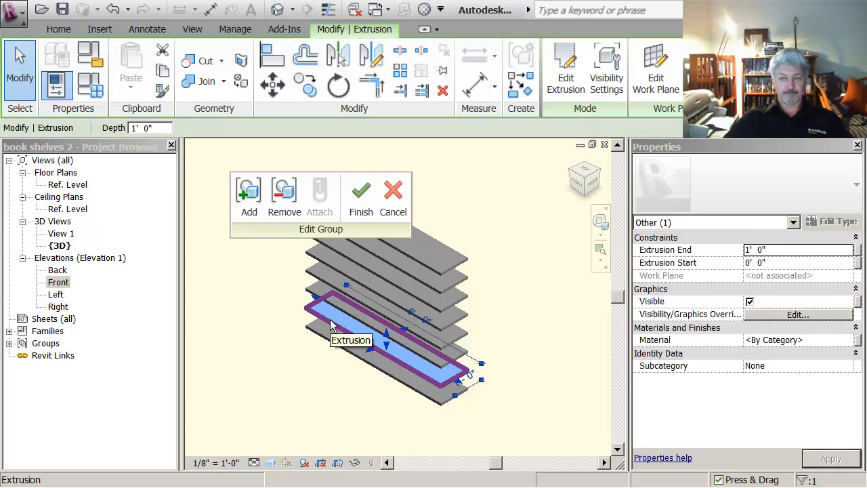
left_click(606, 68)
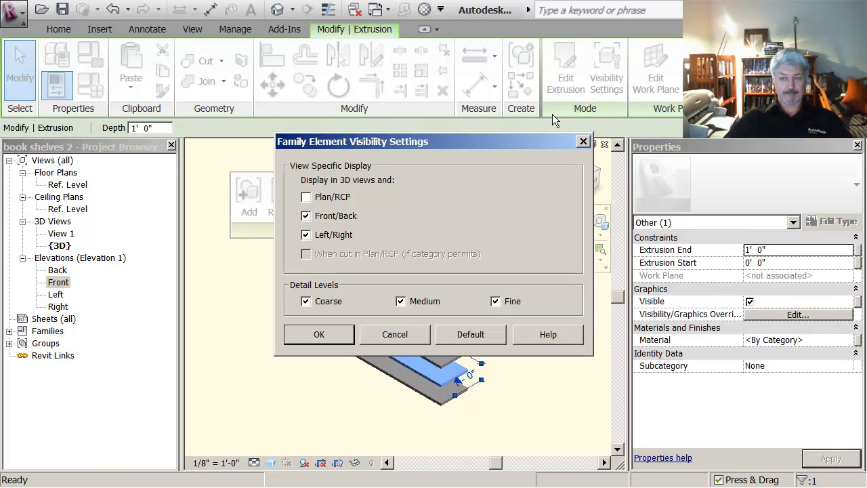
mouse_move(347, 362)
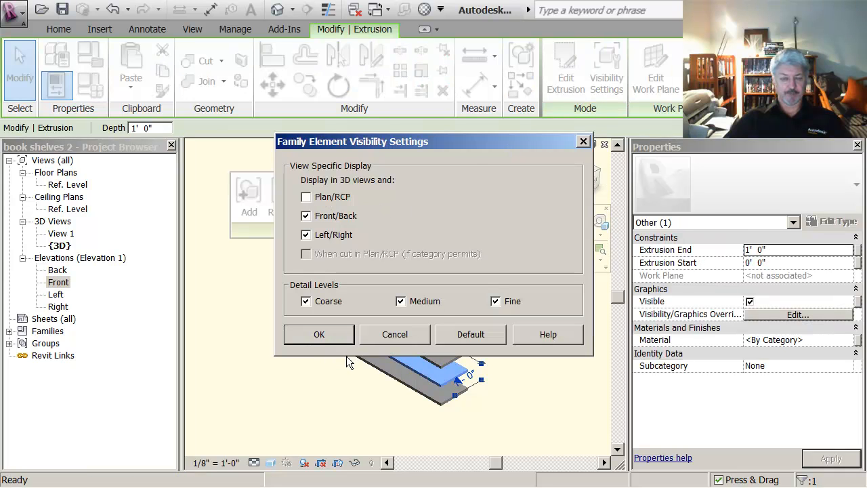
left_click(319, 334)
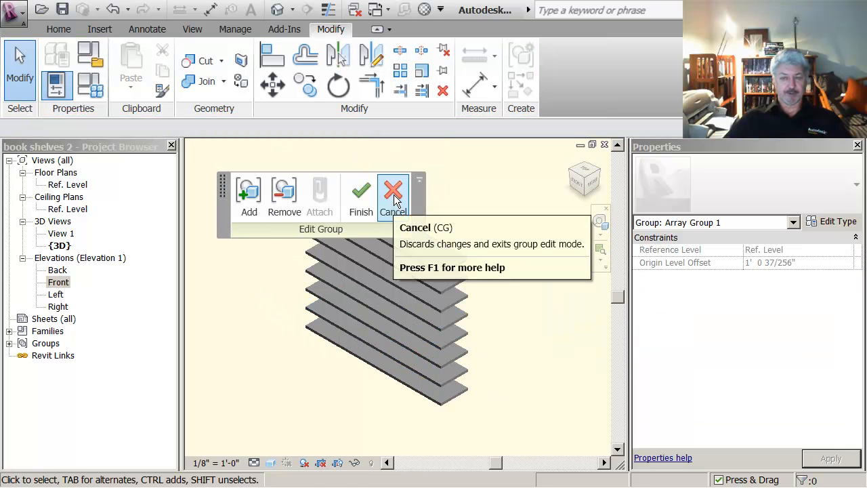
left_click(393, 193)
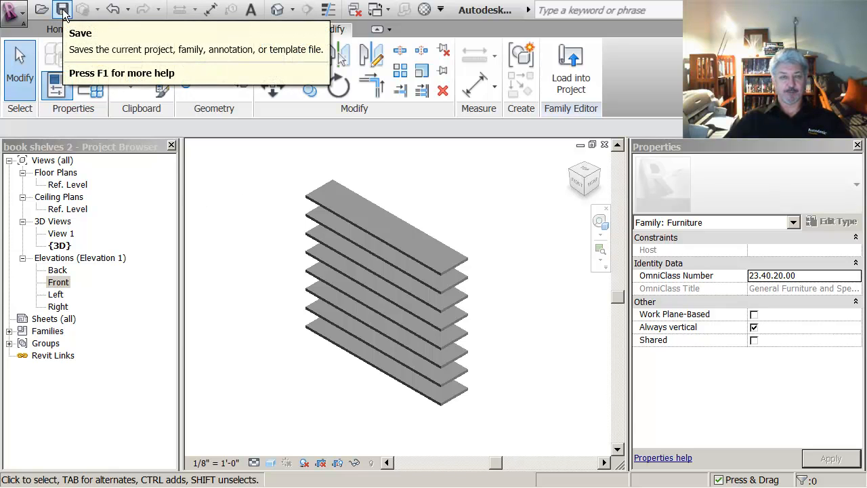
Step: Save the family as 'custom bookshelves' in the BIM - Concepts folder
left_click(14, 10)
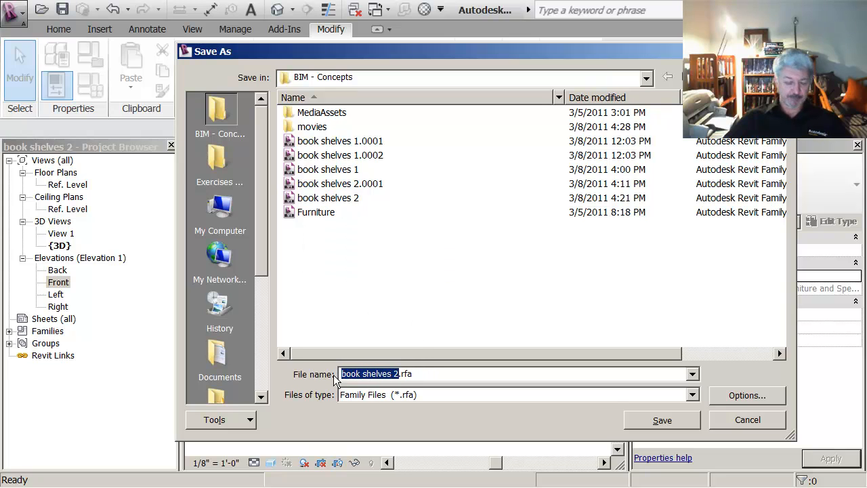
type("d.rfa")
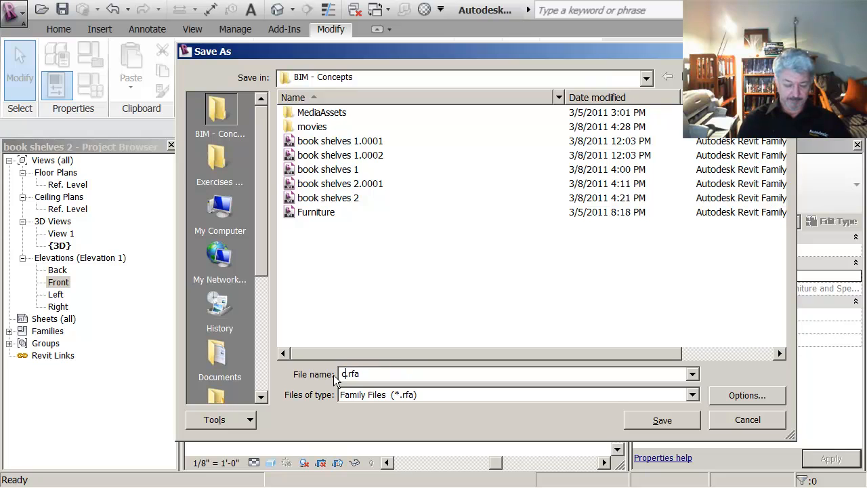
type("custom")
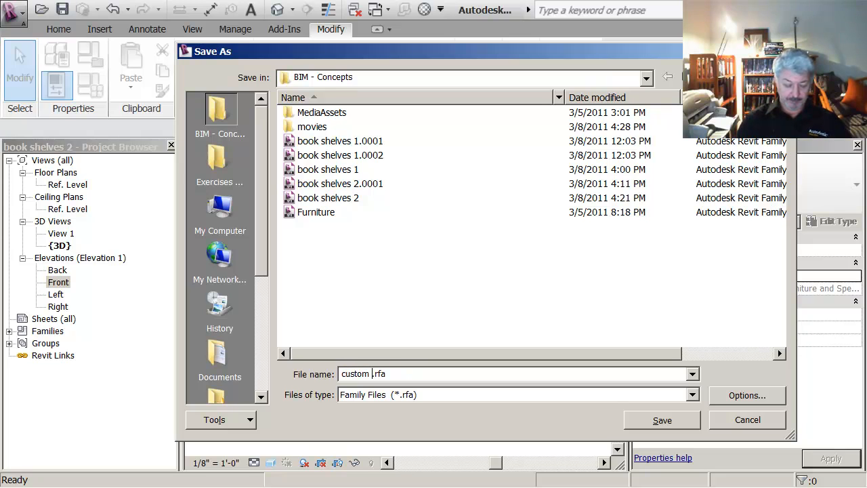
type("bookshelves")
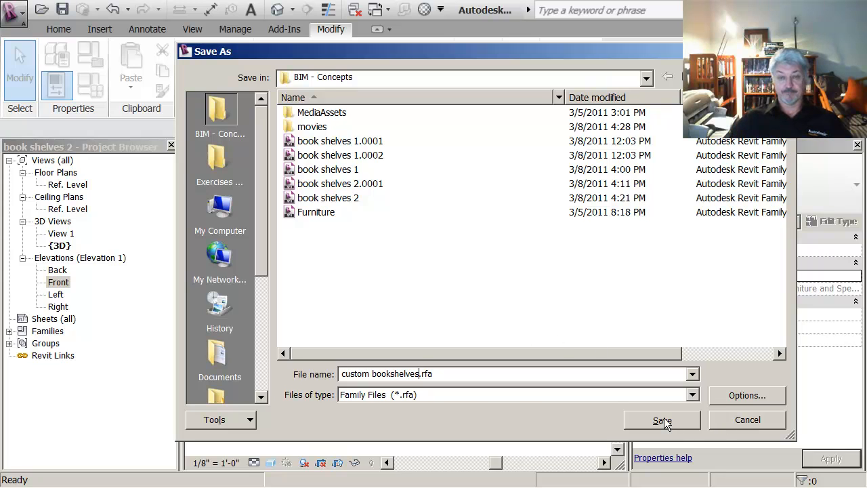
left_click(662, 419)
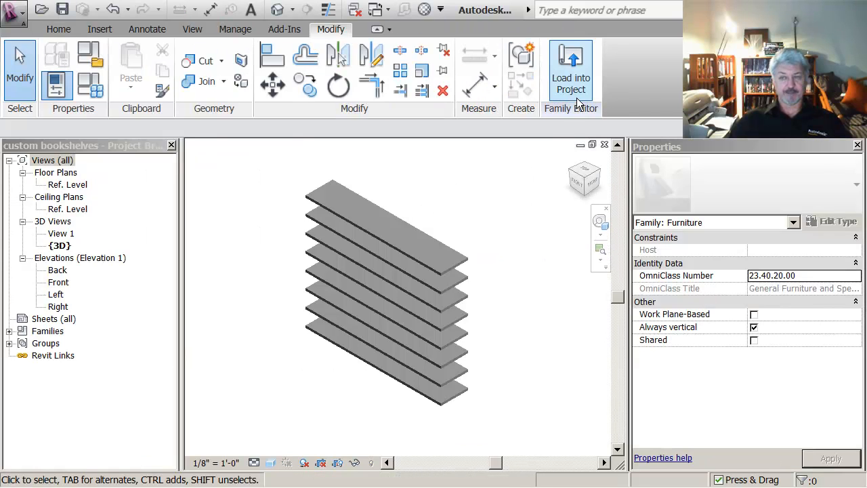
mouse_move(571, 71)
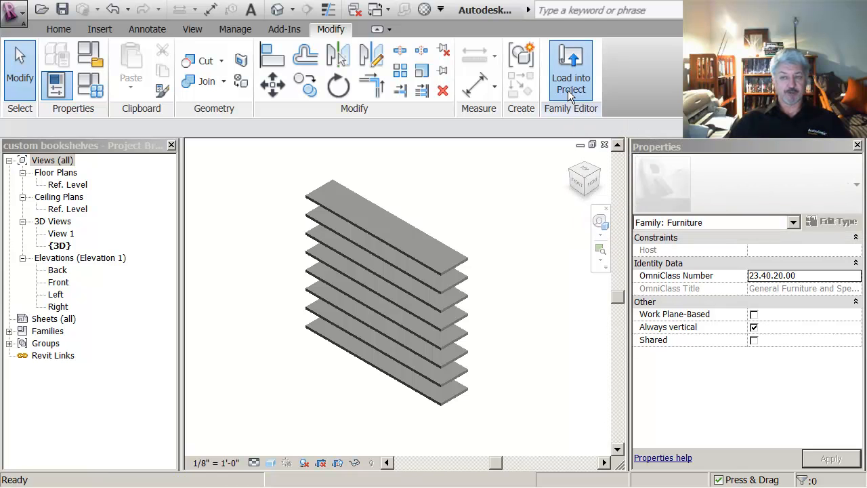
Step: Load the custom bookshelves family into the open classroom project
left_click(571, 71)
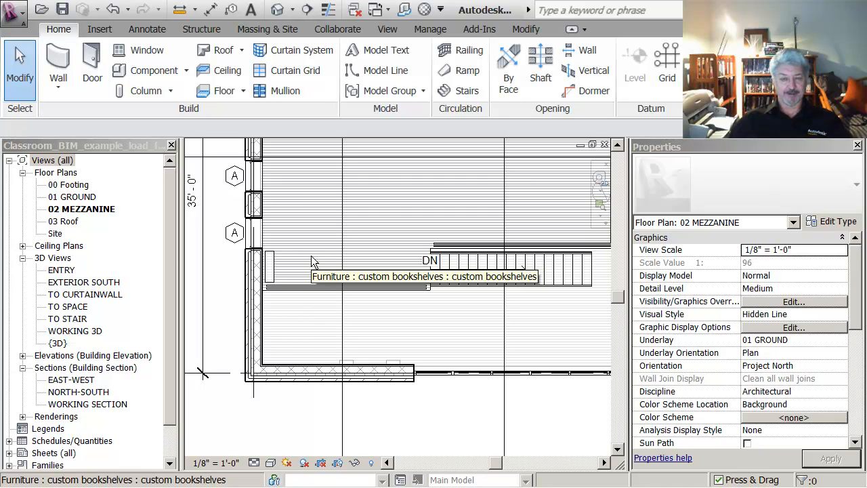
mouse_move(313, 309)
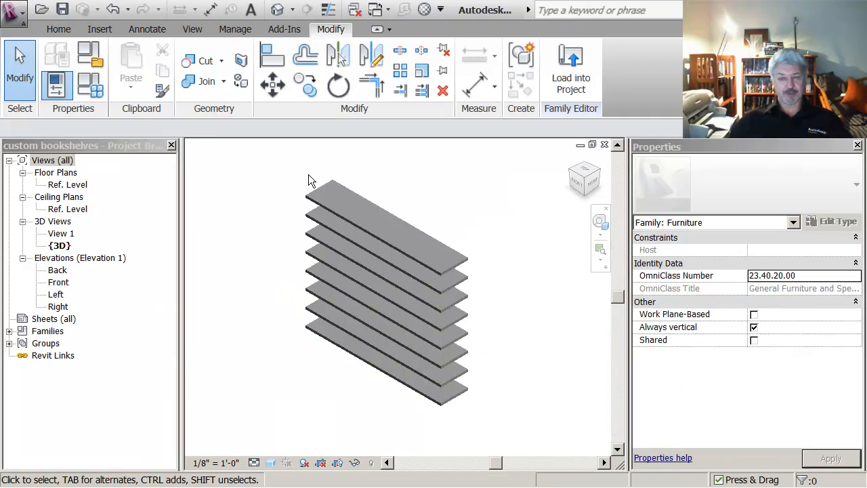
mouse_move(265, 218)
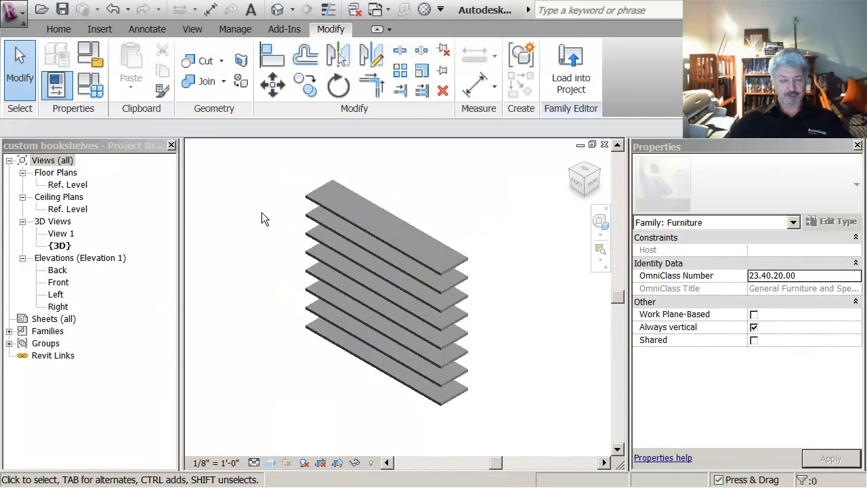
mouse_move(366, 198)
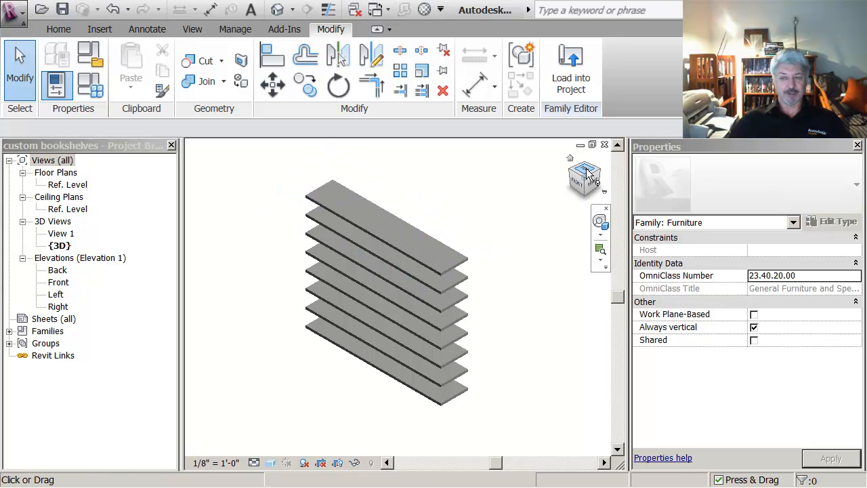
Step: Return to the family's Ref. Level floor plan and the Home modelling tools
double_click(67, 185)
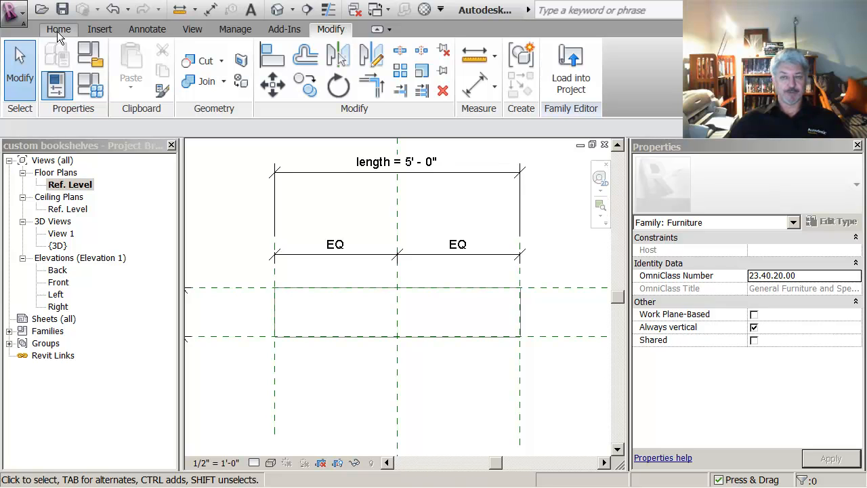
left_click(58, 29)
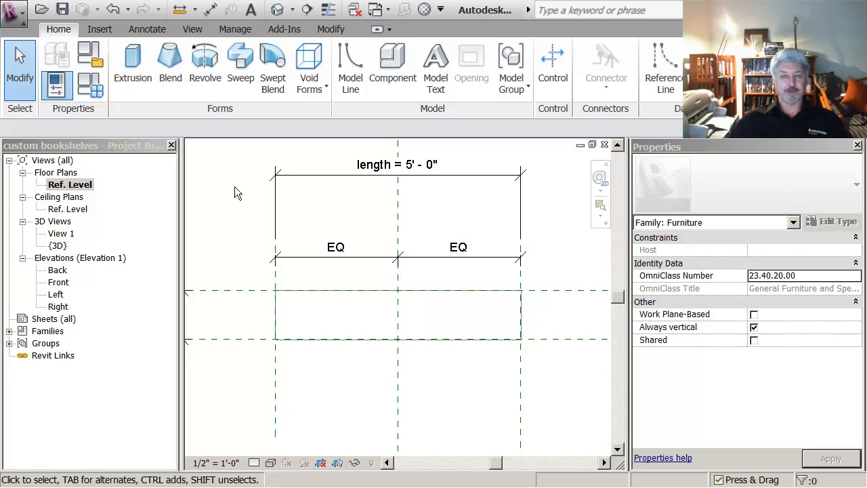
mouse_move(239, 179)
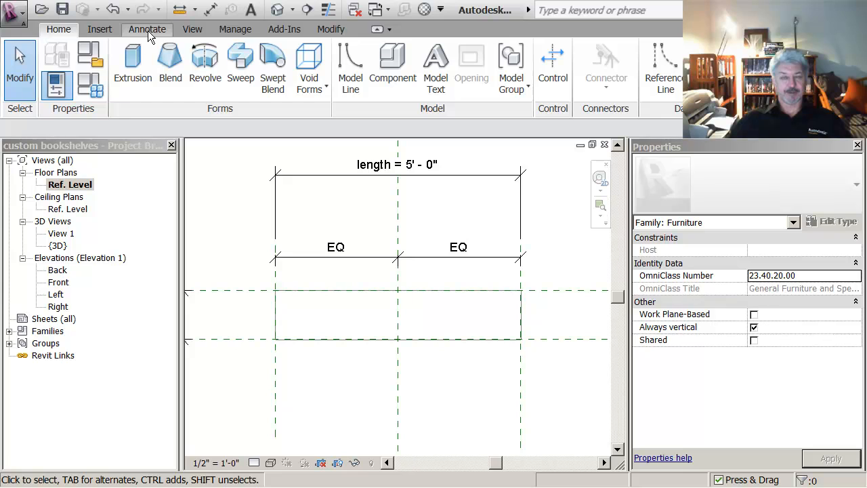
Step: Start a Masking Region from the Annotate detail tools
left_click(147, 29)
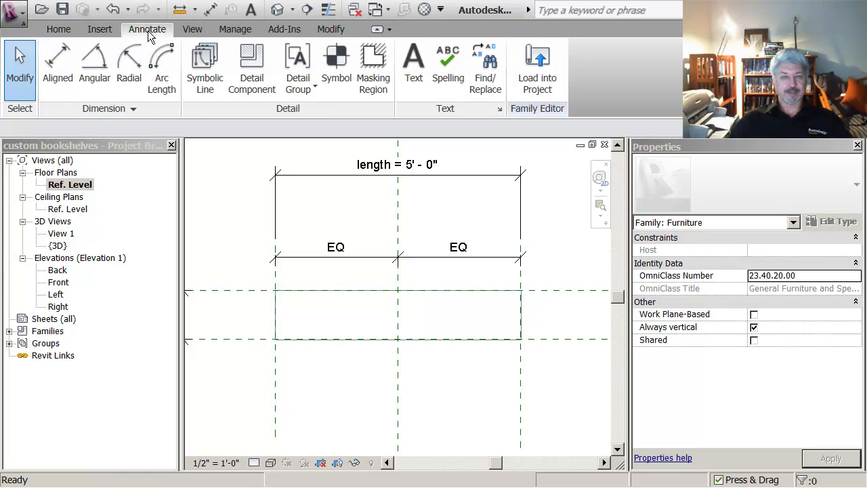
mouse_move(373, 64)
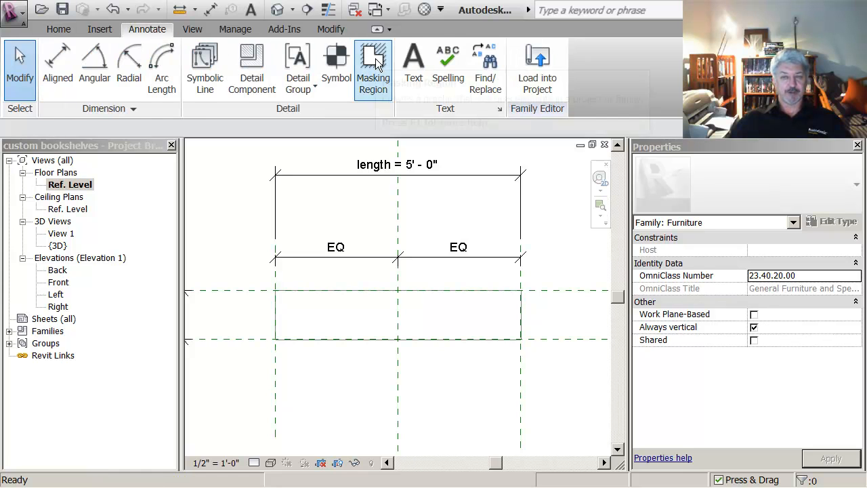
mouse_move(373, 64)
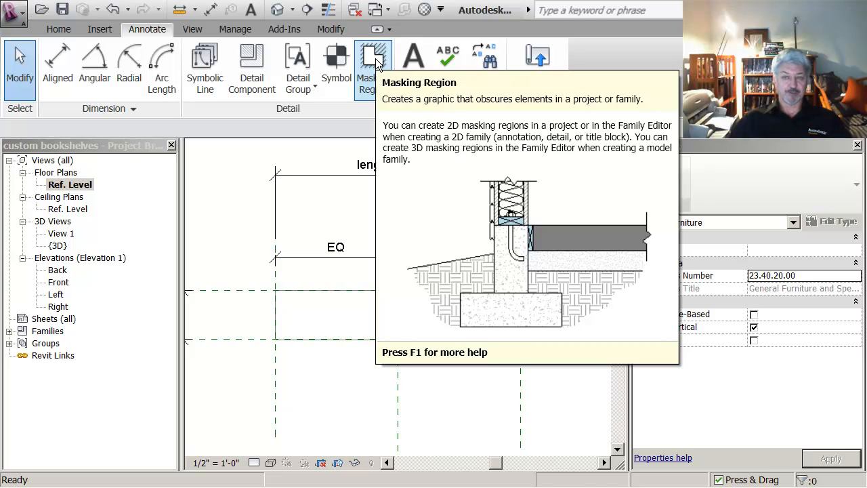
left_click(367, 64)
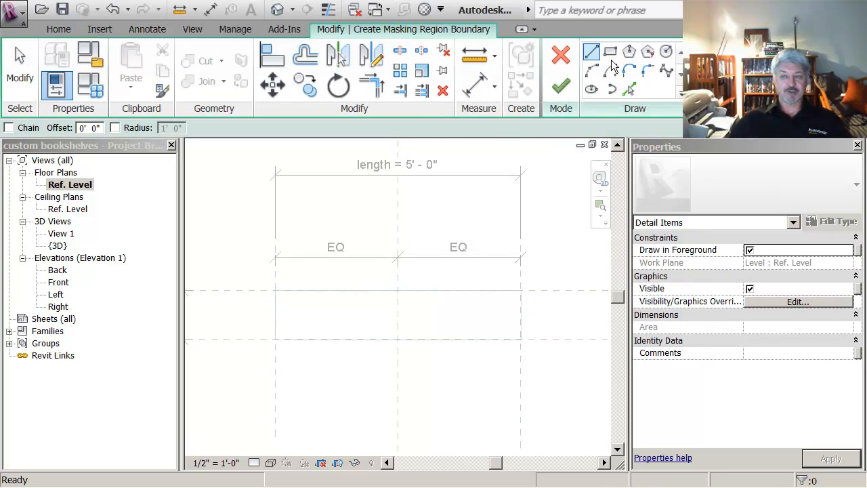
Step: Sketch a rectangular boundary inside the shelf outline and align its top edge to the upper reference plane
left_click(610, 51)
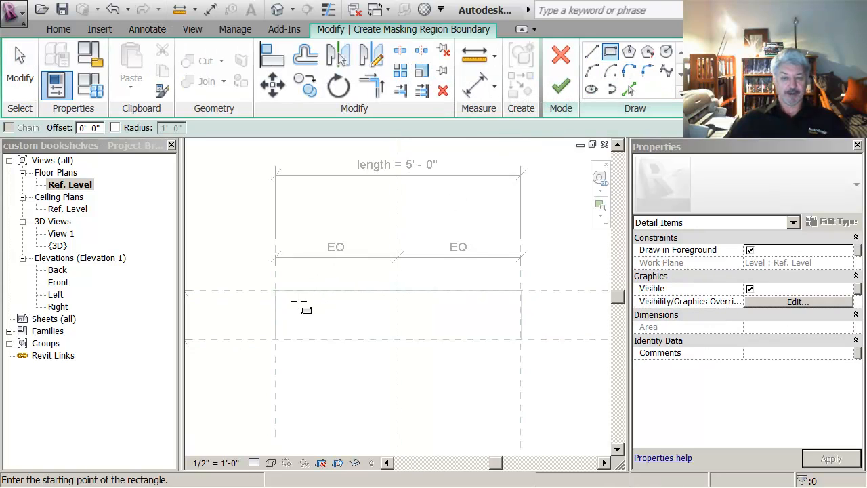
left_click_drag(293, 300, 496, 327)
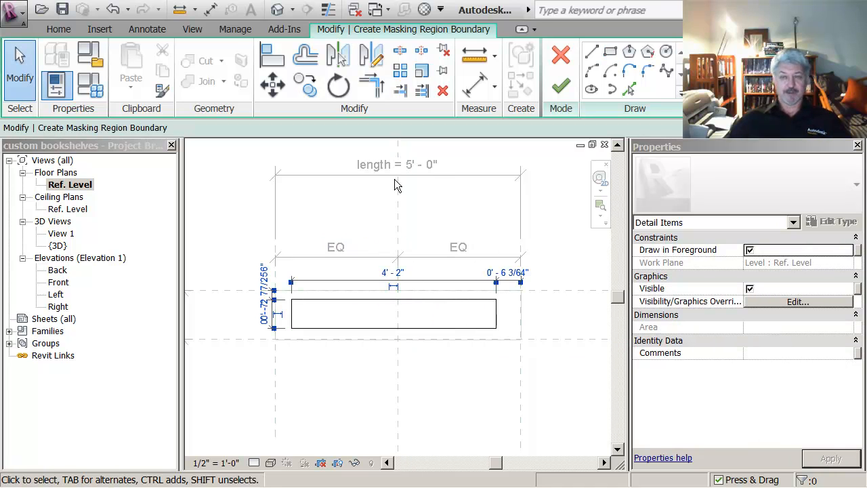
left_click(272, 54)
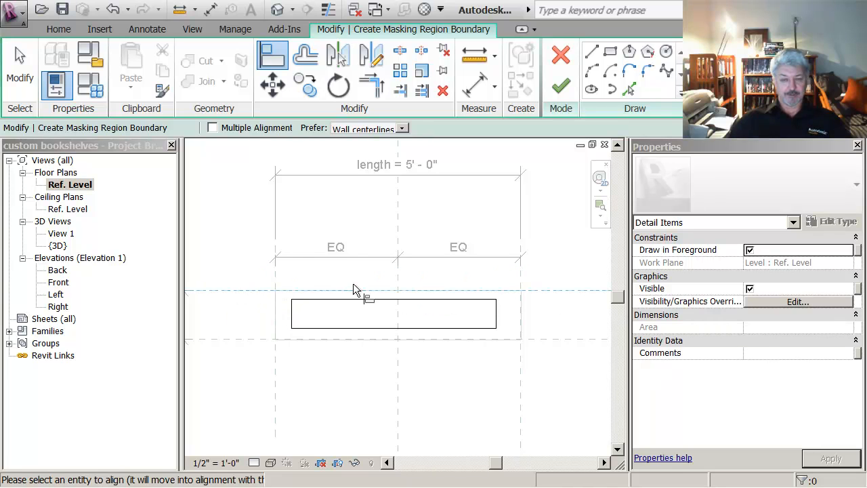
left_click(359, 290)
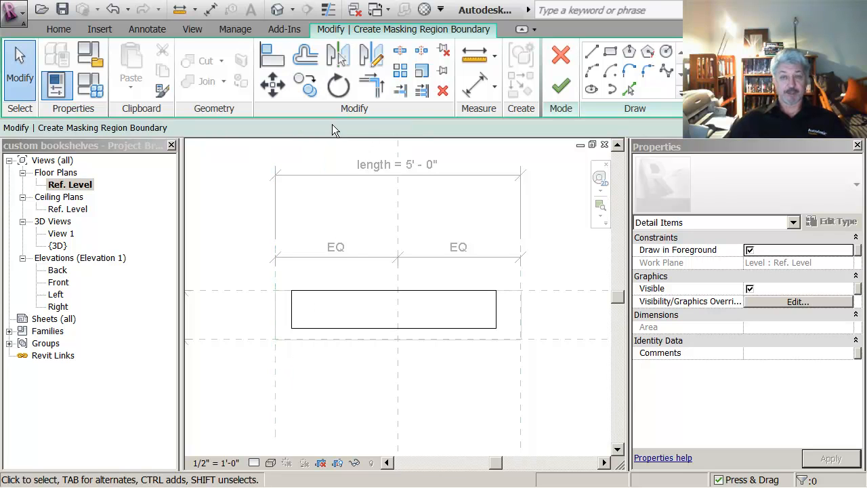
left_click(271, 55)
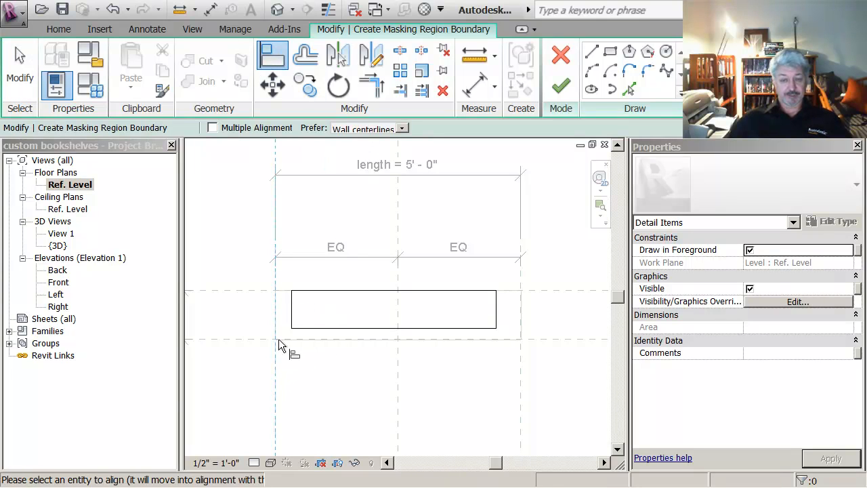